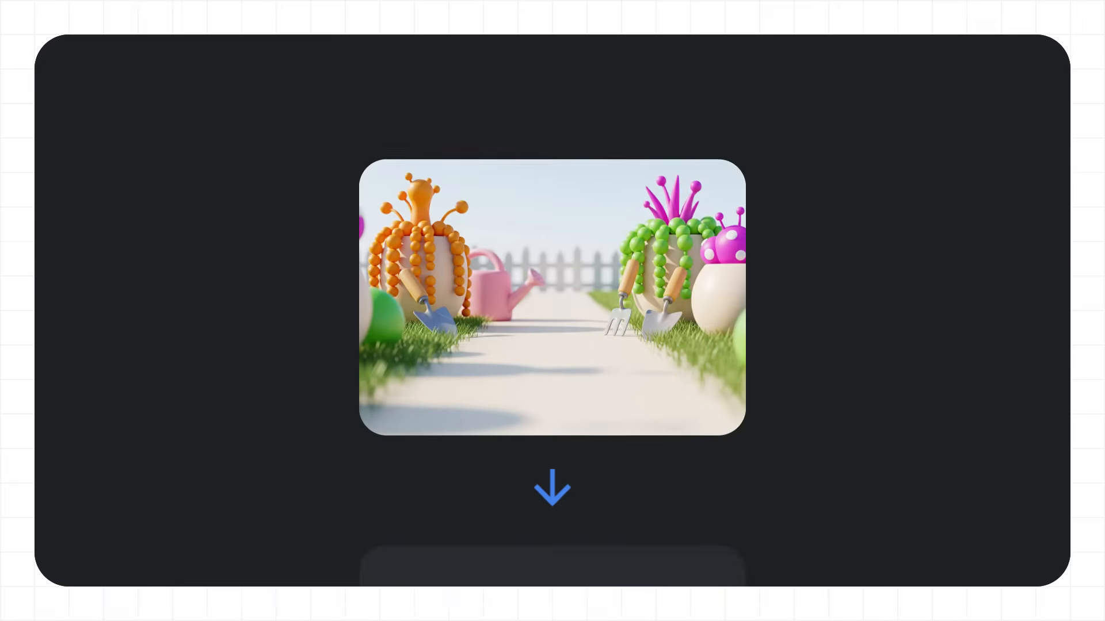
- Open Androidify's camera viewfinder from the photo area to frame the green Android figurine
{"action": "scroll", "scroll_direction": "down", "scroll_amount": 3}
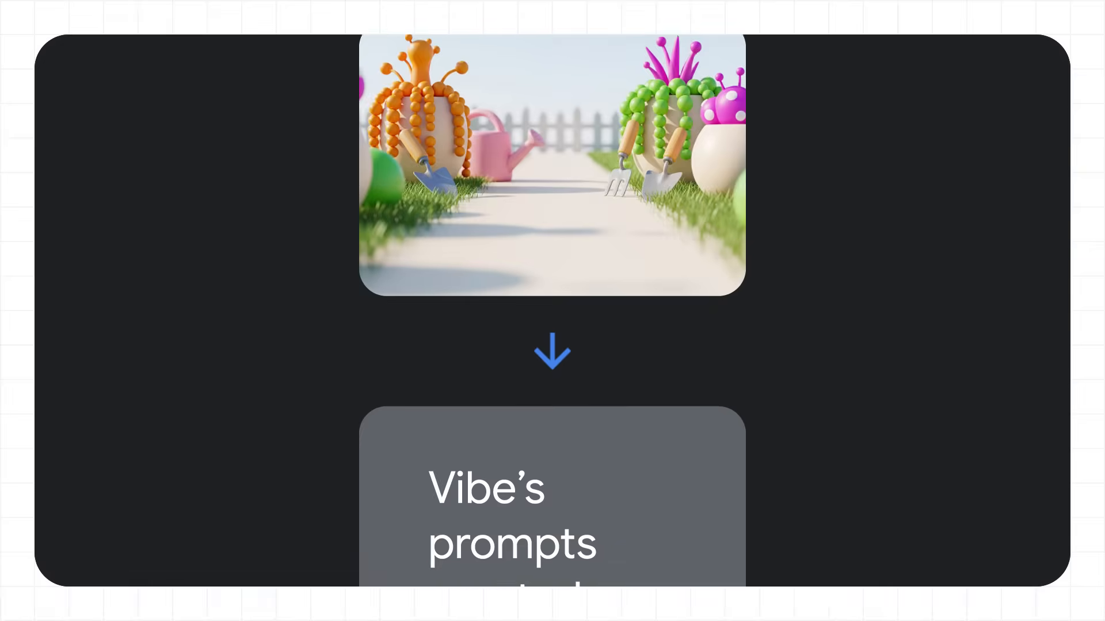
{"action": "scroll", "scroll_direction": "down", "scroll_amount": 3}
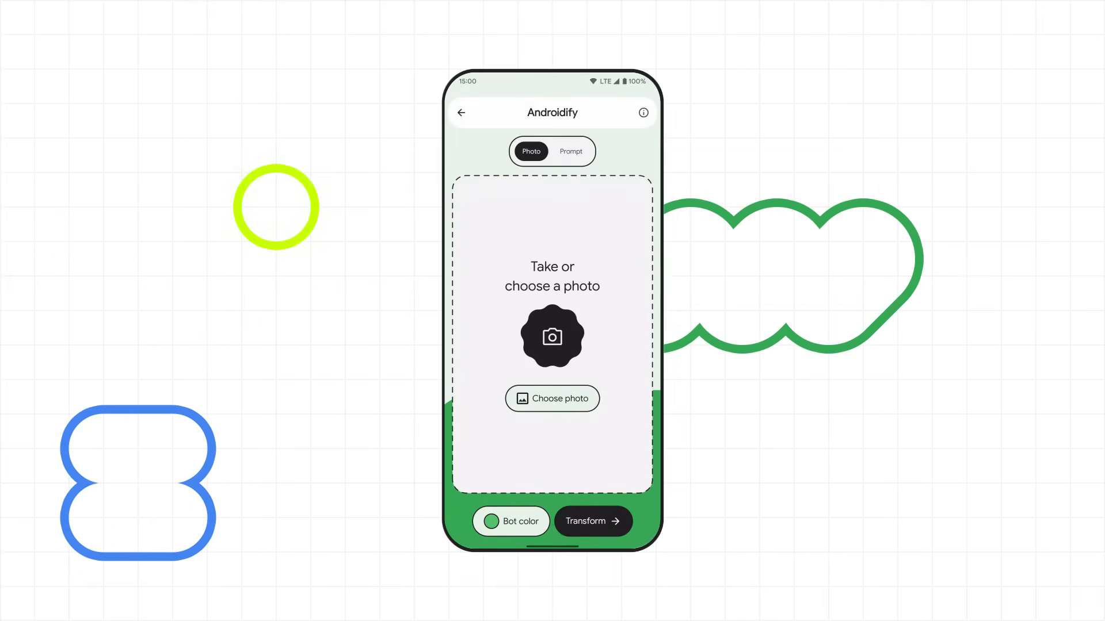
{"action": "left_click", "coordinate": [552, 335]}
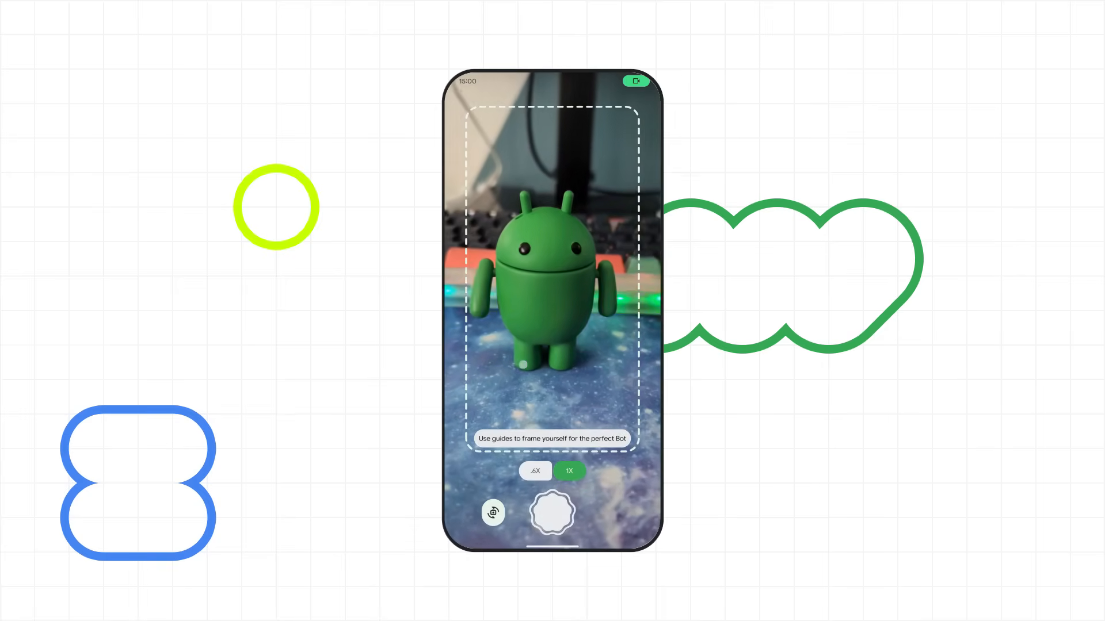